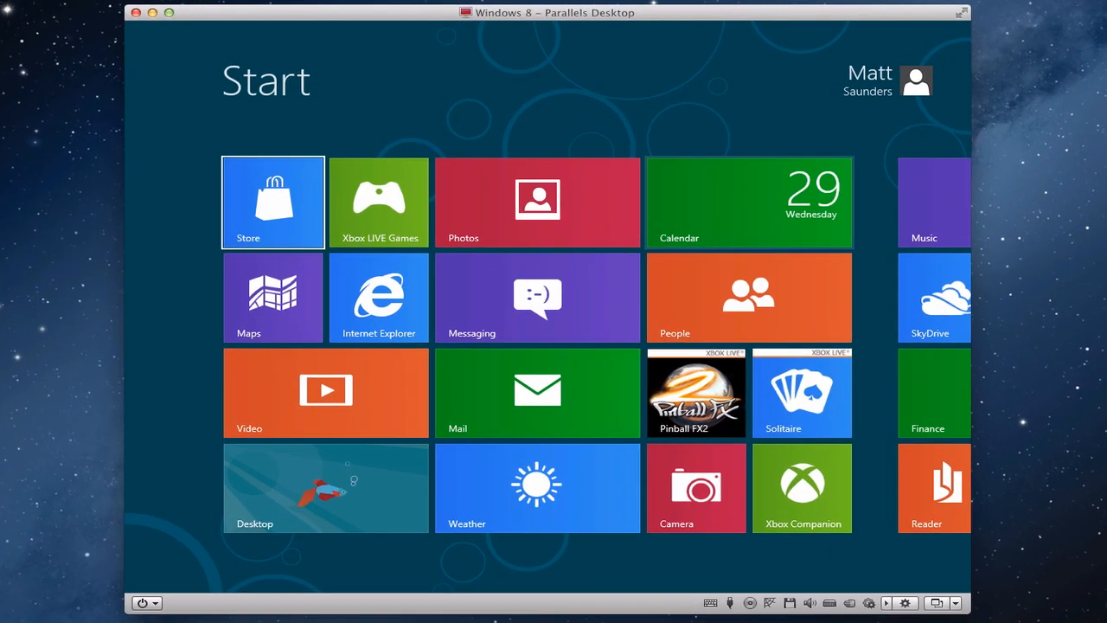
Open the Store from Start and bring up the free Cut The Rope game page
left_click(273, 202)
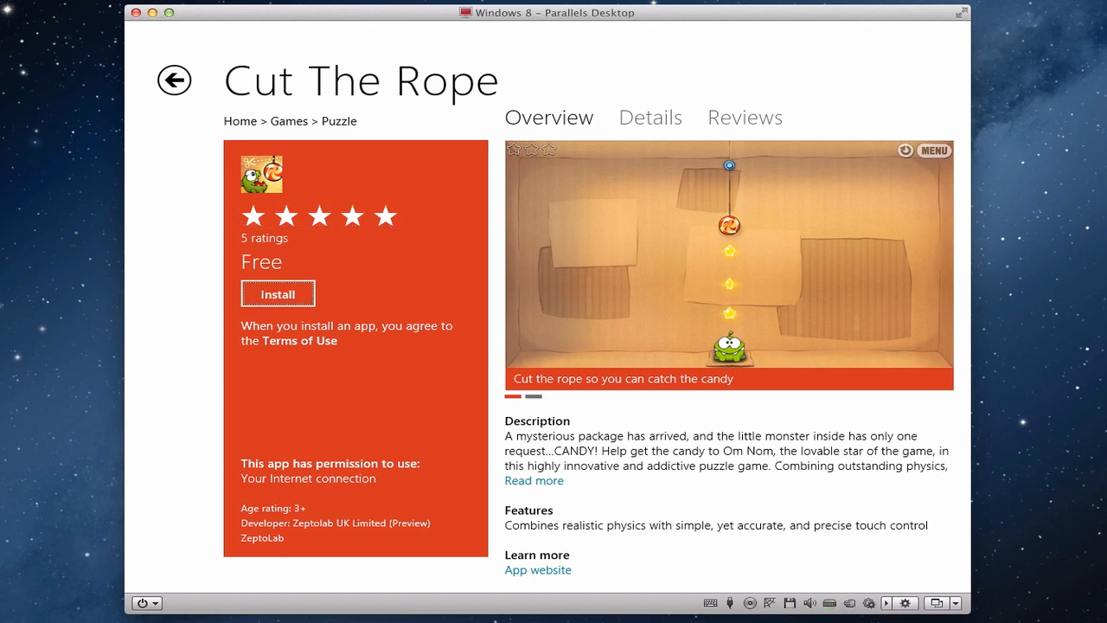
Install Cut The Rope, then go back to the Store's Games section
left_click(278, 293)
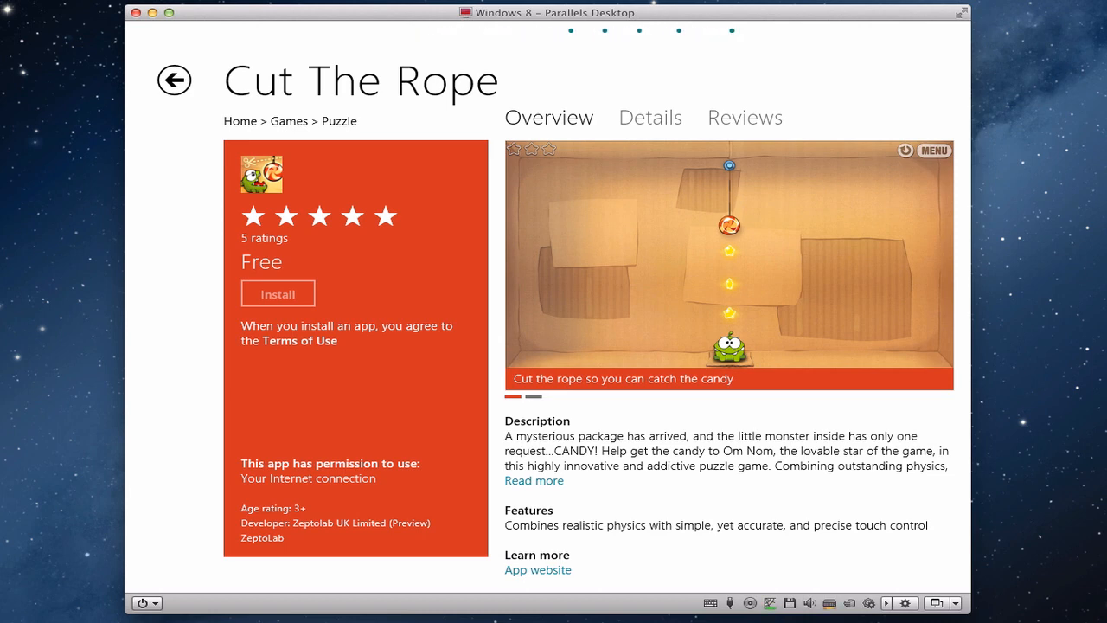
left_click(278, 293)
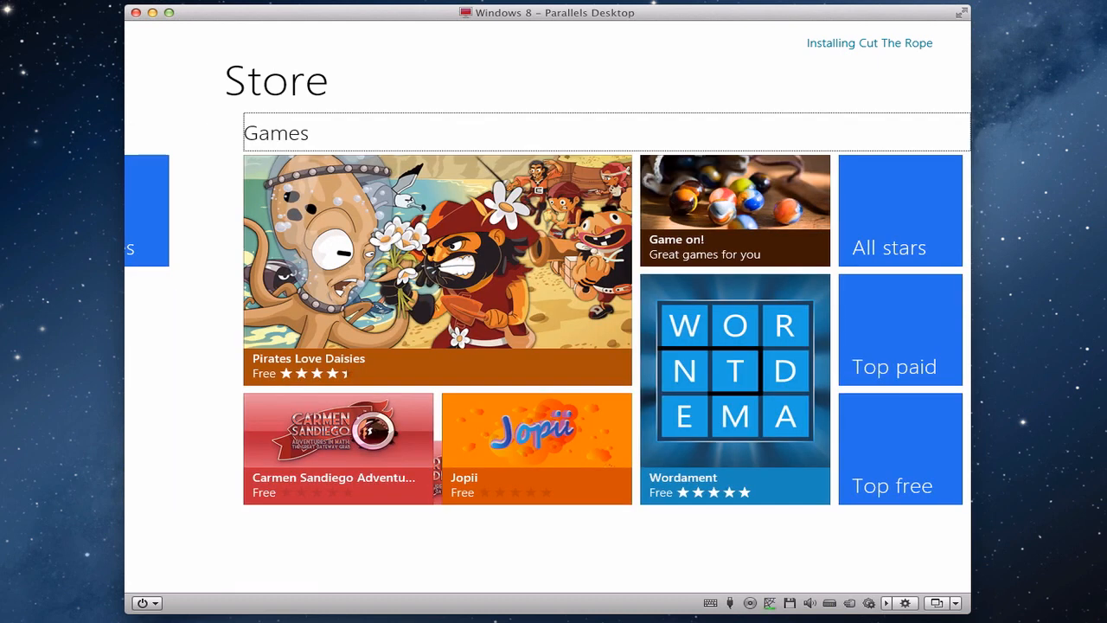
scroll("right", 3)
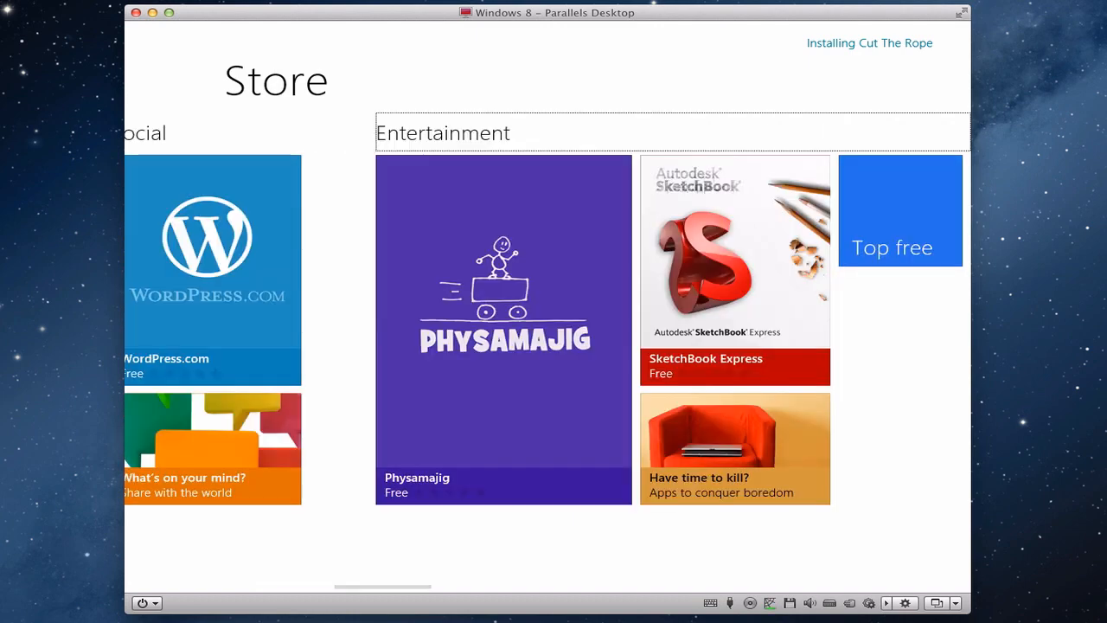
scroll("right", 3)
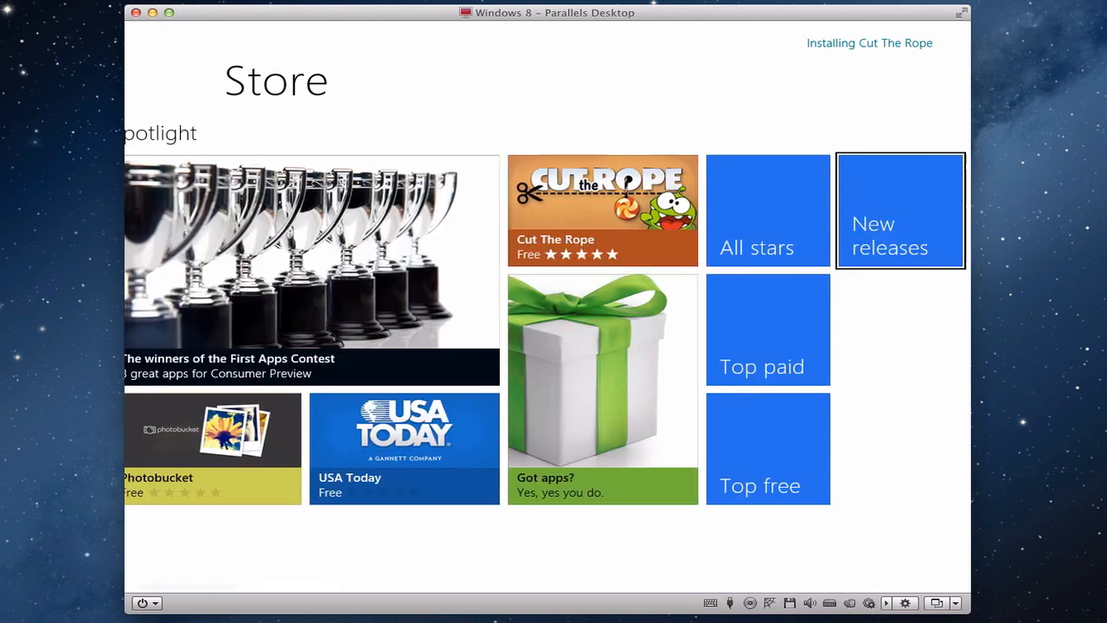
scroll("right", 3)
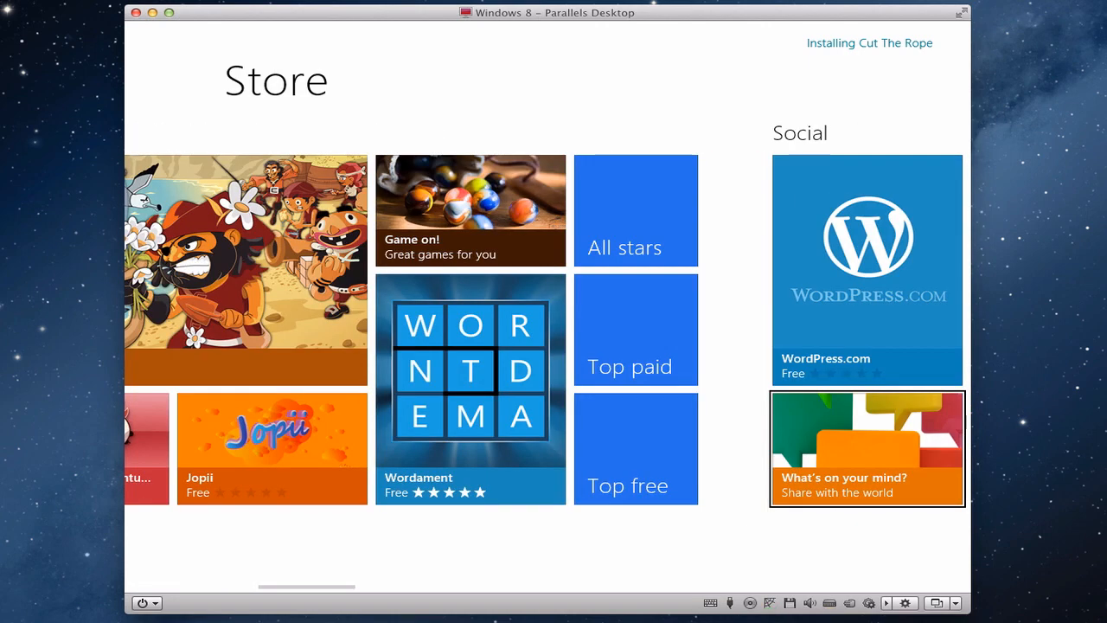
scroll("right", 3)
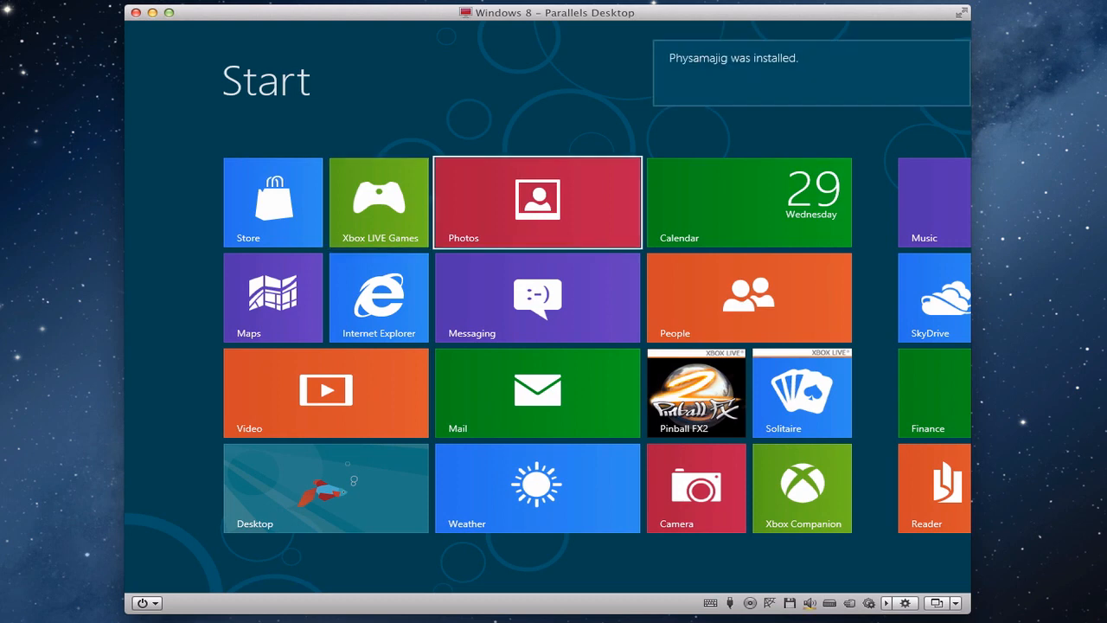
Scroll the Start screen right to the new Cut The Rope and Physamajig tiles
scroll("right", 3)
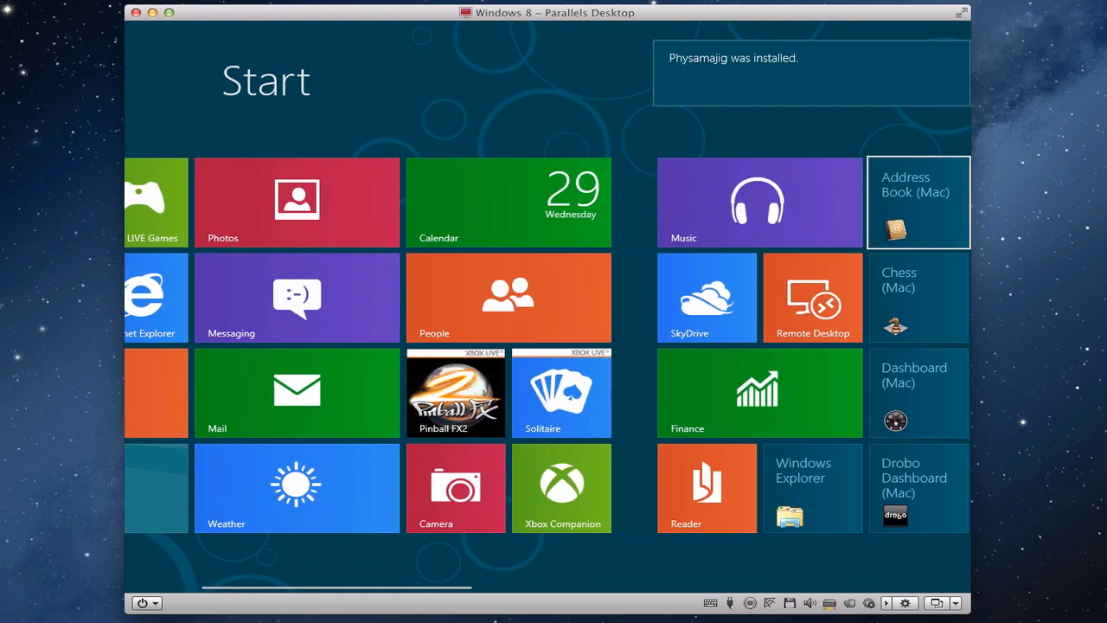
scroll("right", 3)
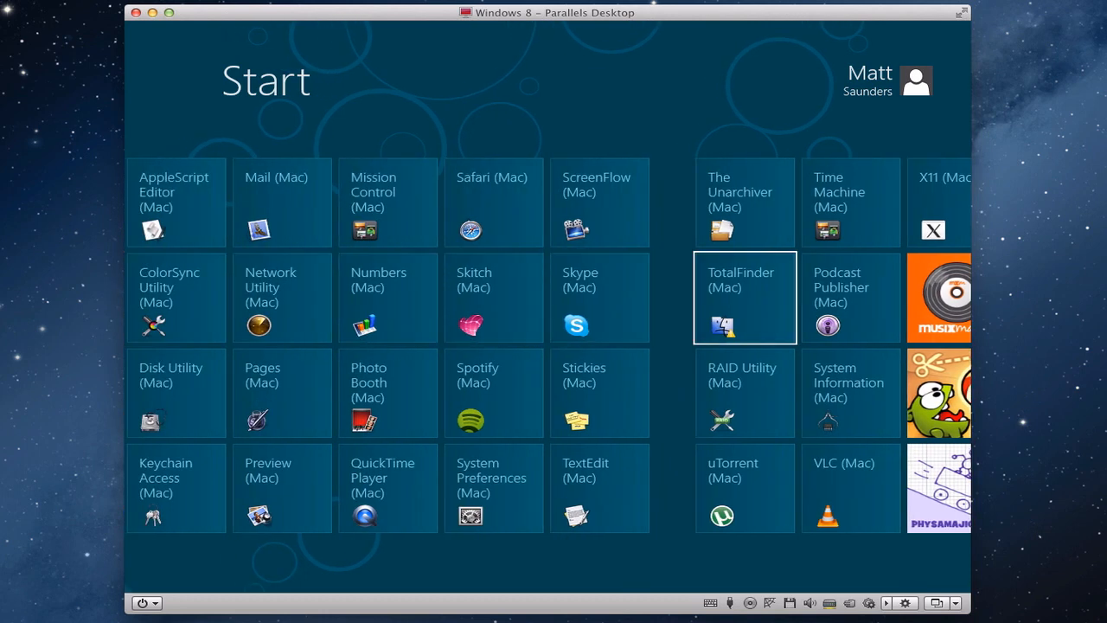
Launch Cut The Rope from its Start tile to reach the ZeptoLab splash screen
scroll("right", 3)
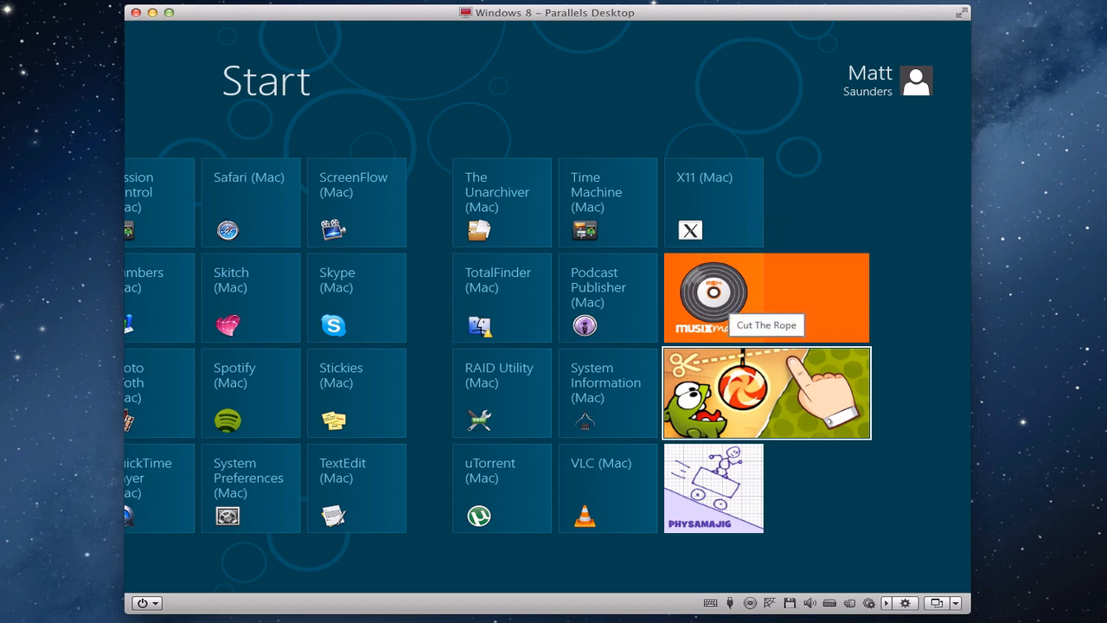
mouse_move(765, 393)
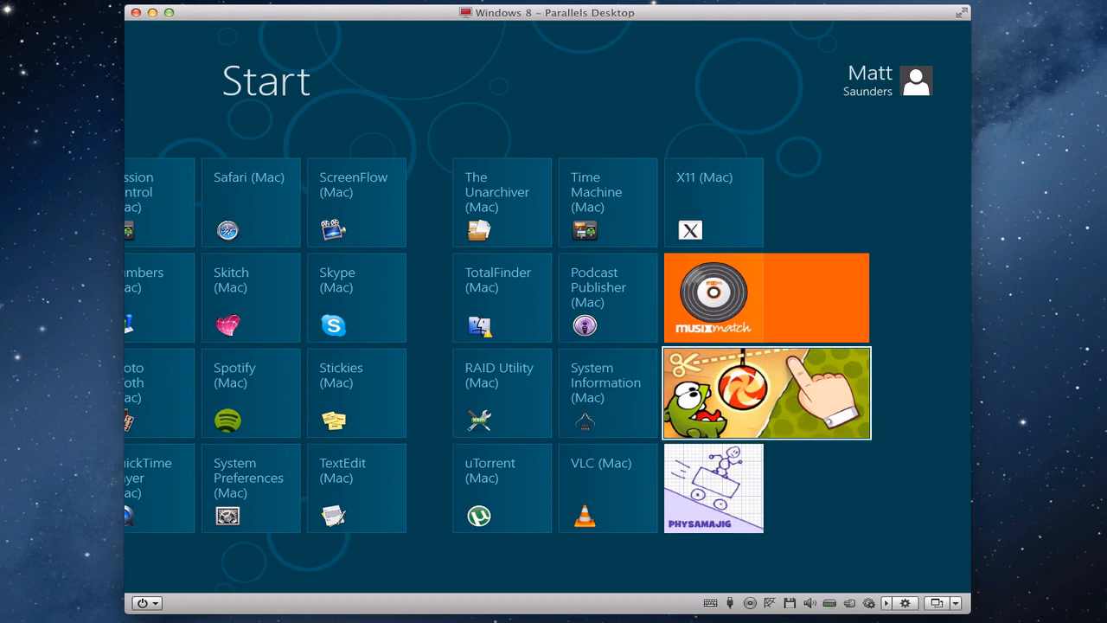
left_click(765, 392)
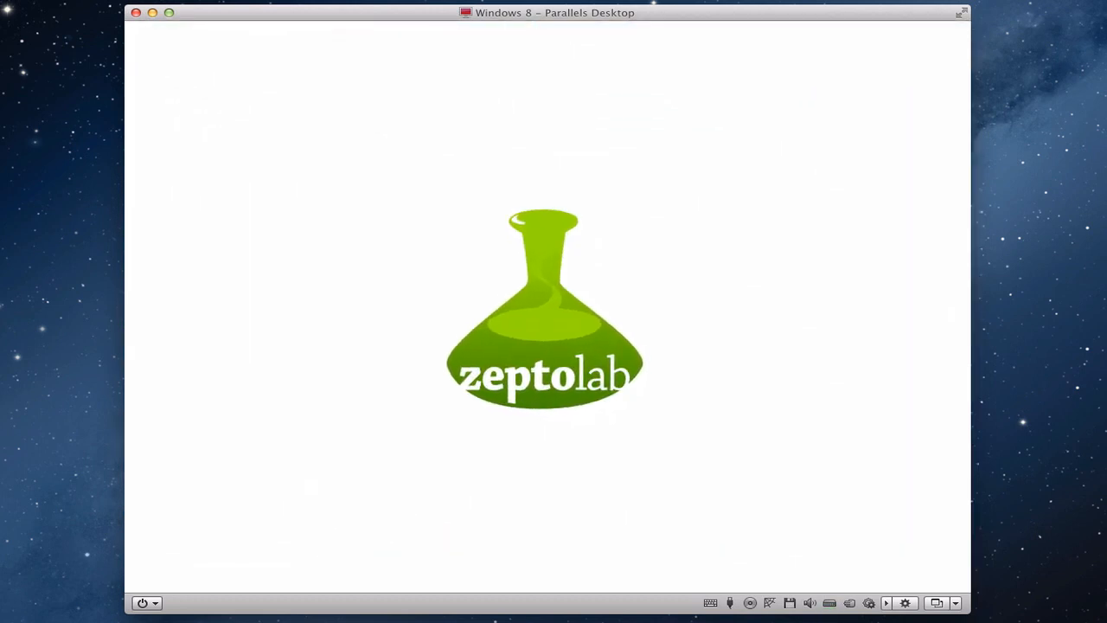